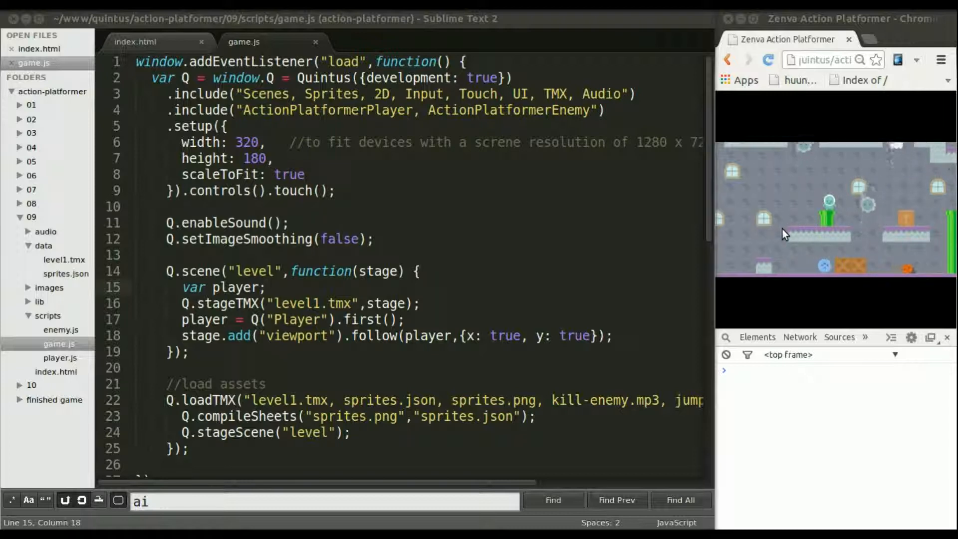
Inspect the Q.loadTMX line loading kill-enemy.mp3 and jump.mp3, then switch to the 09 folder
click(323, 190)
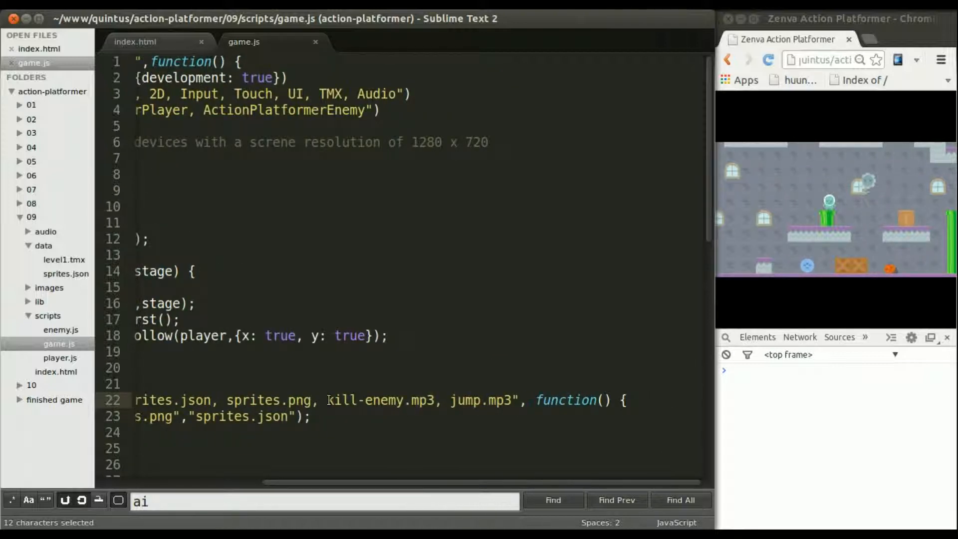
key(alt+tab)
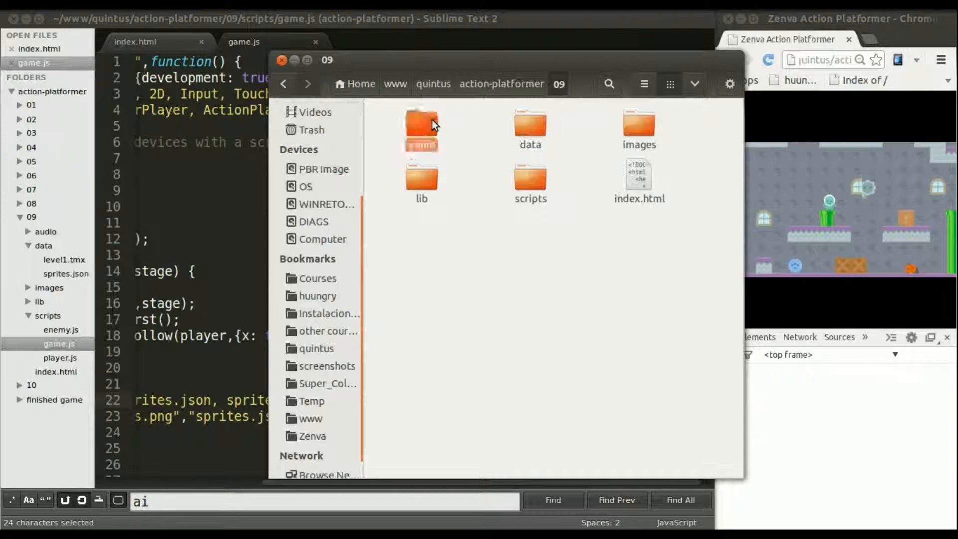
Browse into the audio folder to view coin, jump and kill-enemy mp3/ogg files, then close it
double_click(422, 128)
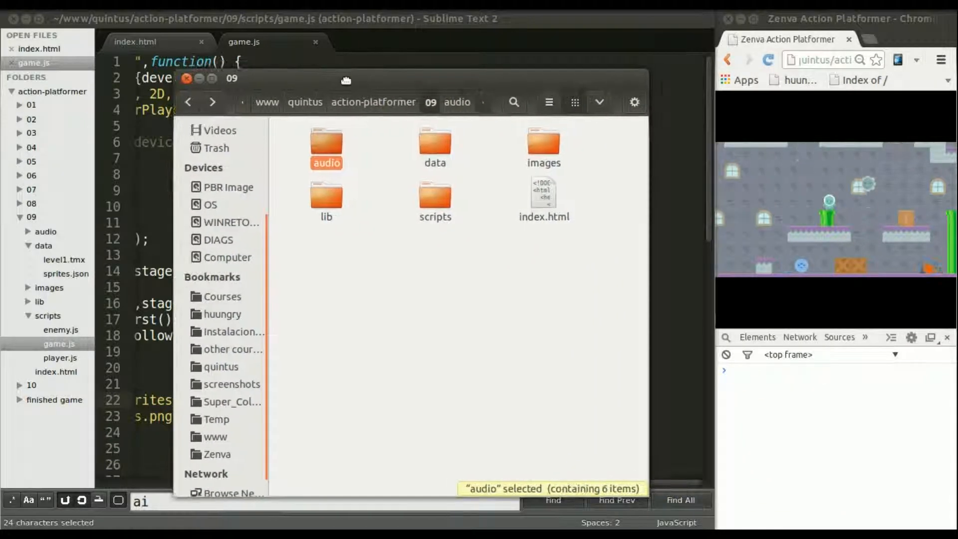
double_click(326, 146)
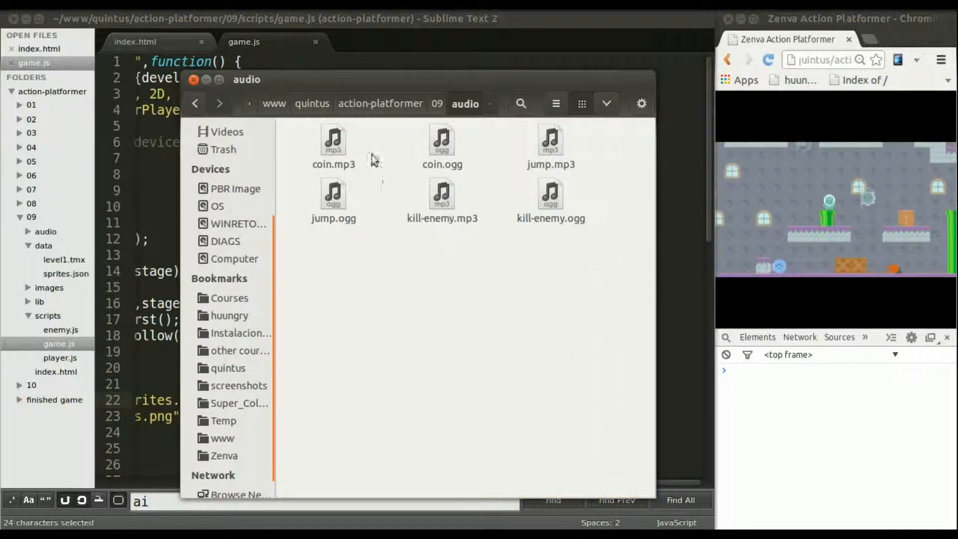
click(333, 141)
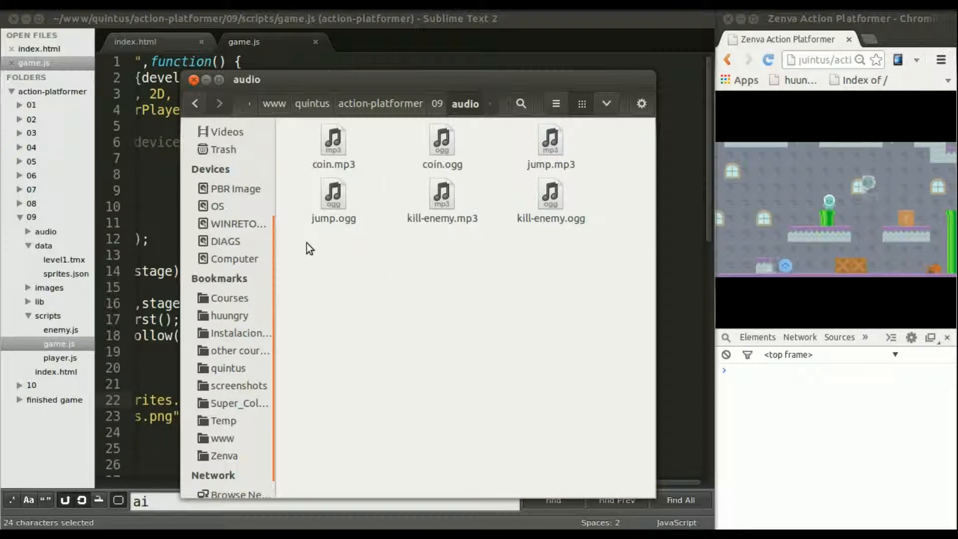
mouse_move(509, 255)
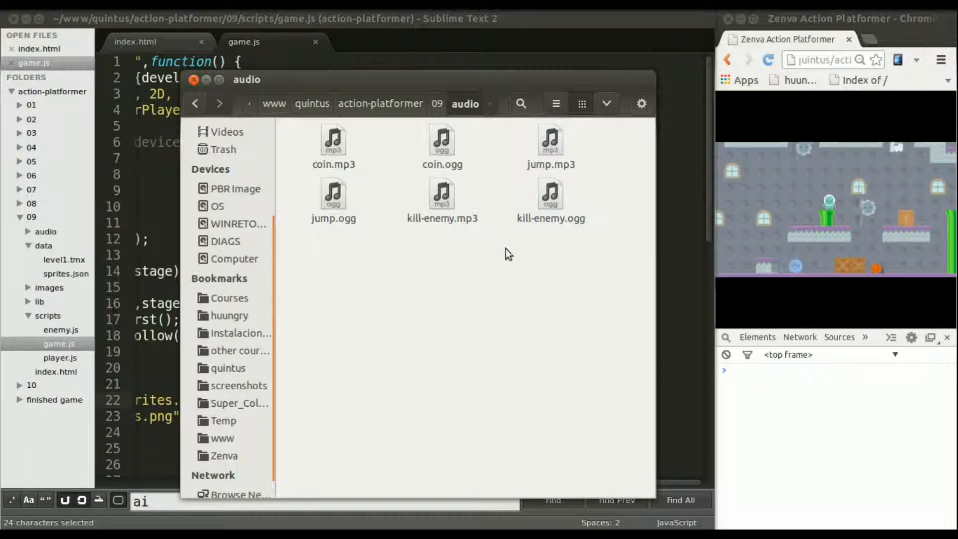
mouse_move(585, 280)
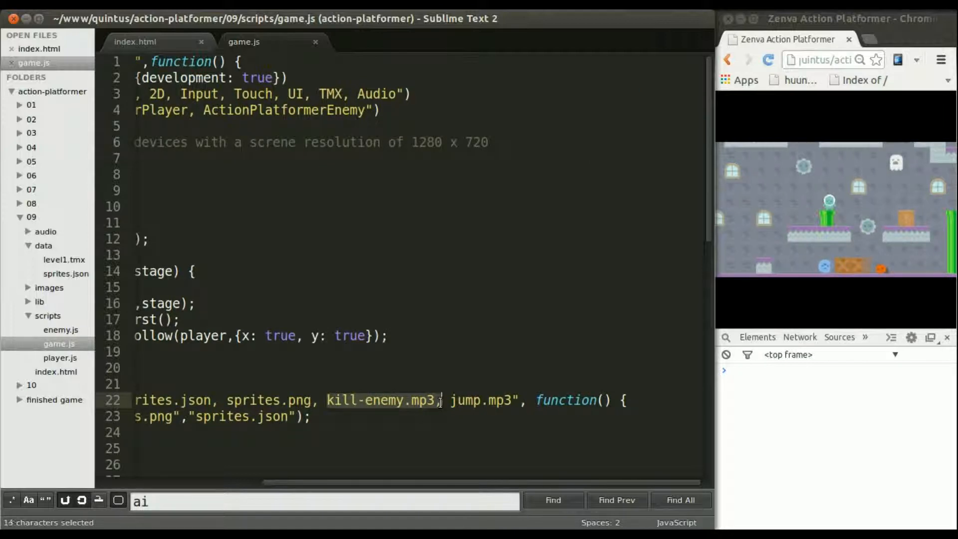
scroll(left, 3)
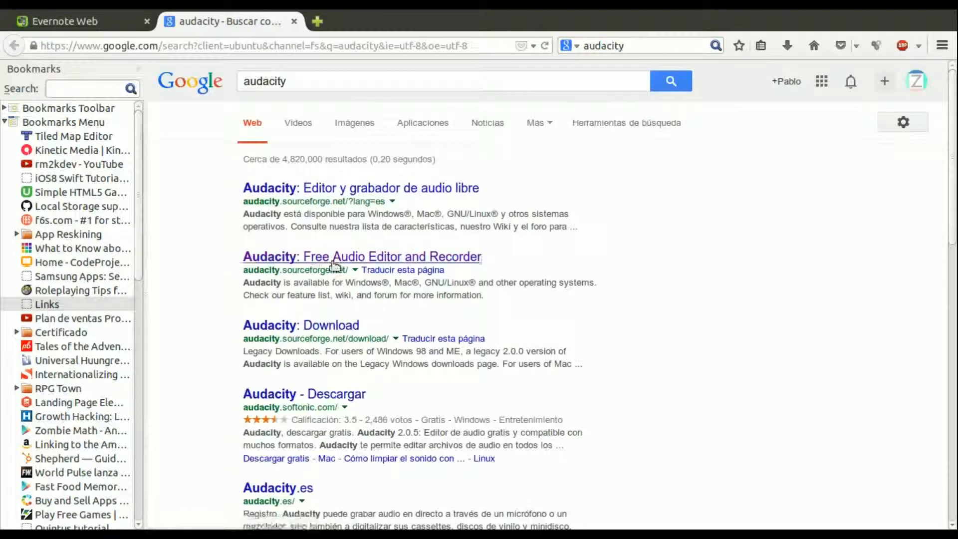
Open the 'Audacity: Free Audio Editor and Recorder' result, then open enemy.js in Sublime Text
click(361, 256)
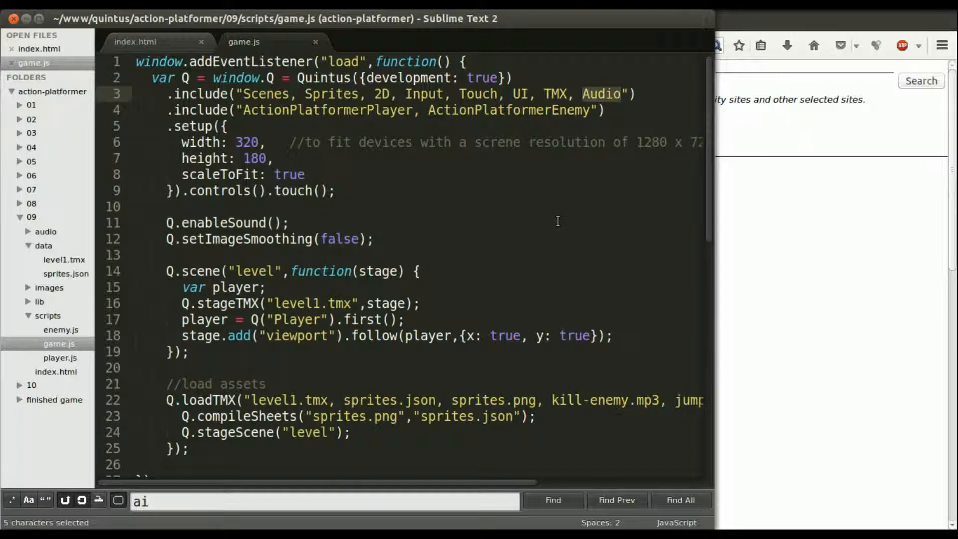
mouse_move(110, 357)
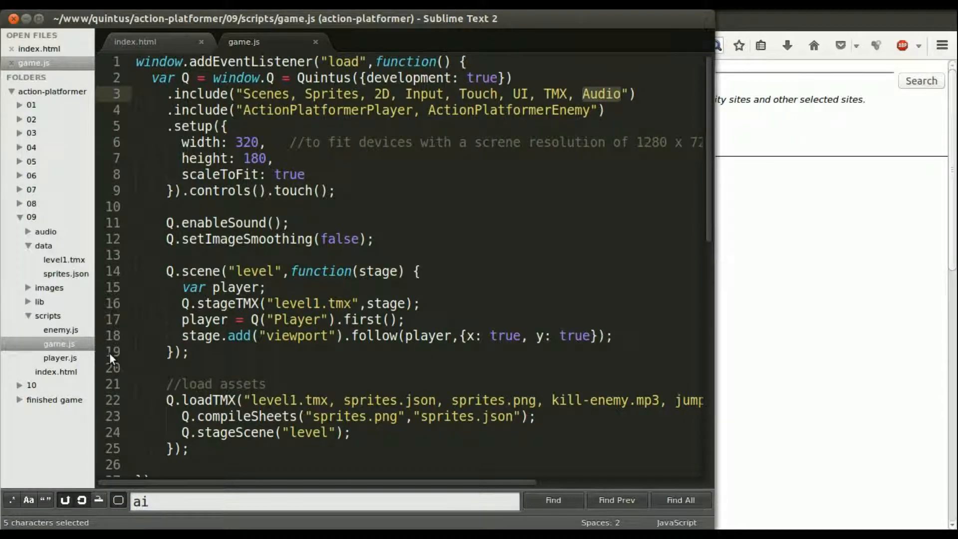
click(57, 330)
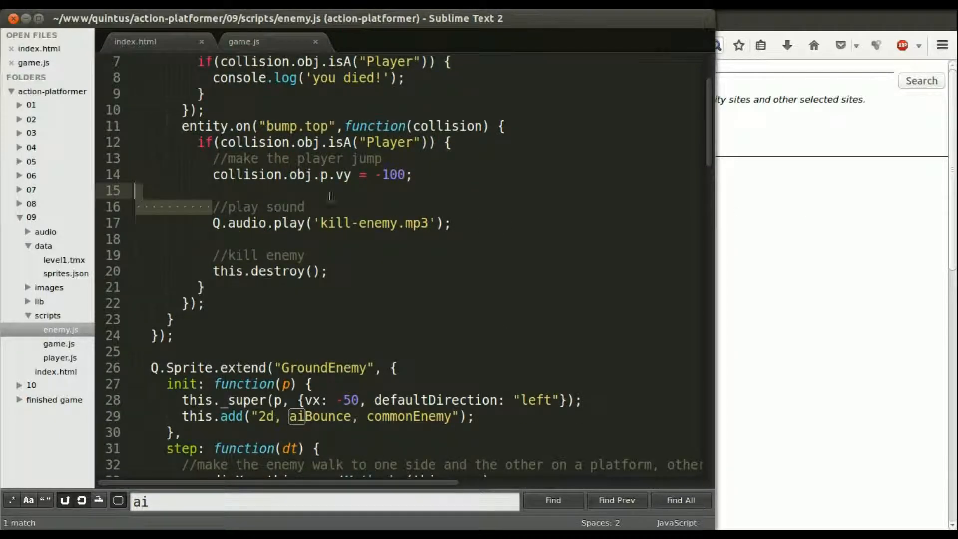
Select 'kill-enemy.mp3' in the Q.audio.play call of the stomp handler
double_click(372, 223)
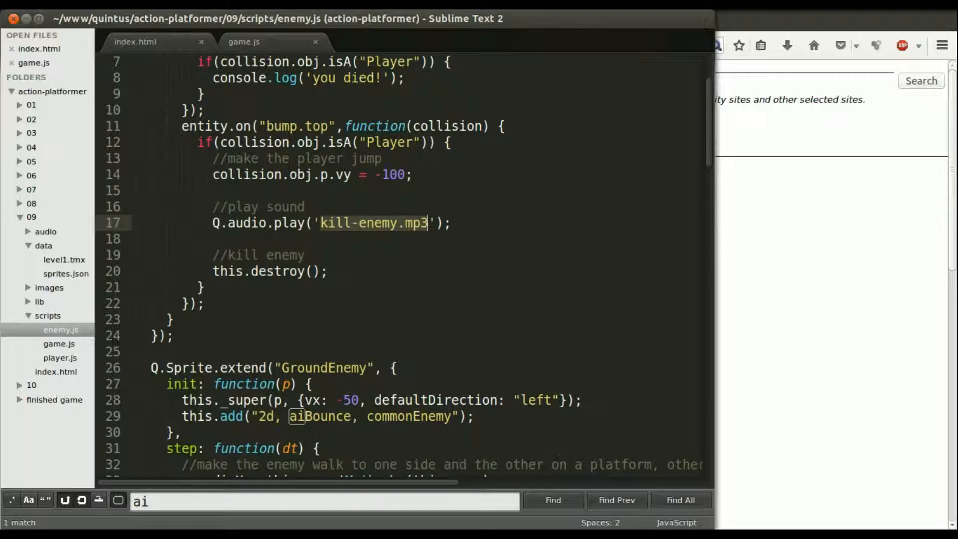